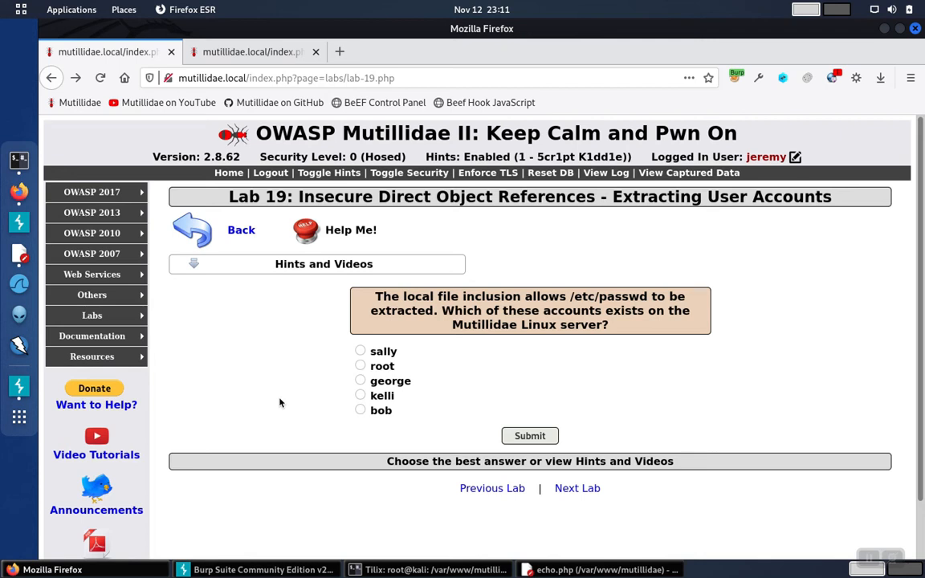
mouse_move(394, 420)
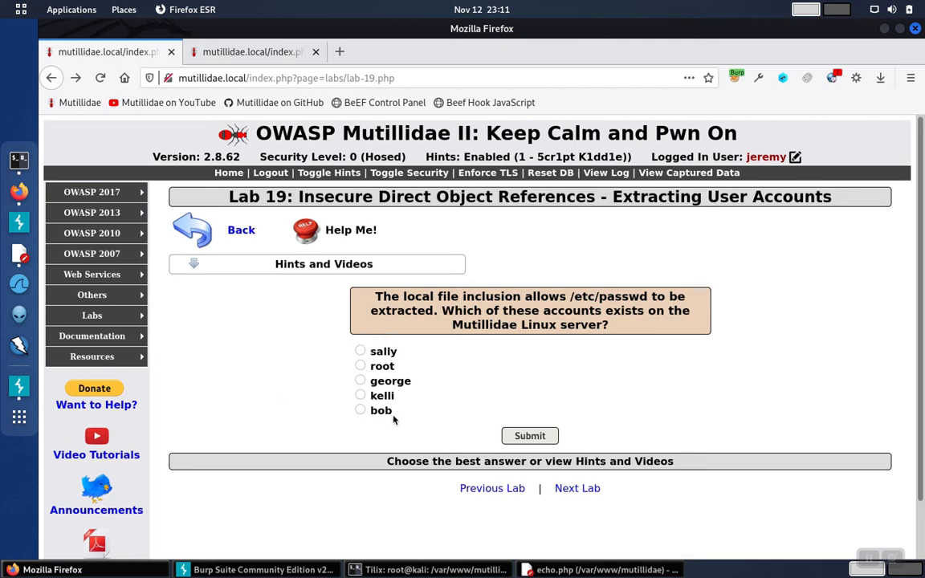
mouse_move(425, 385)
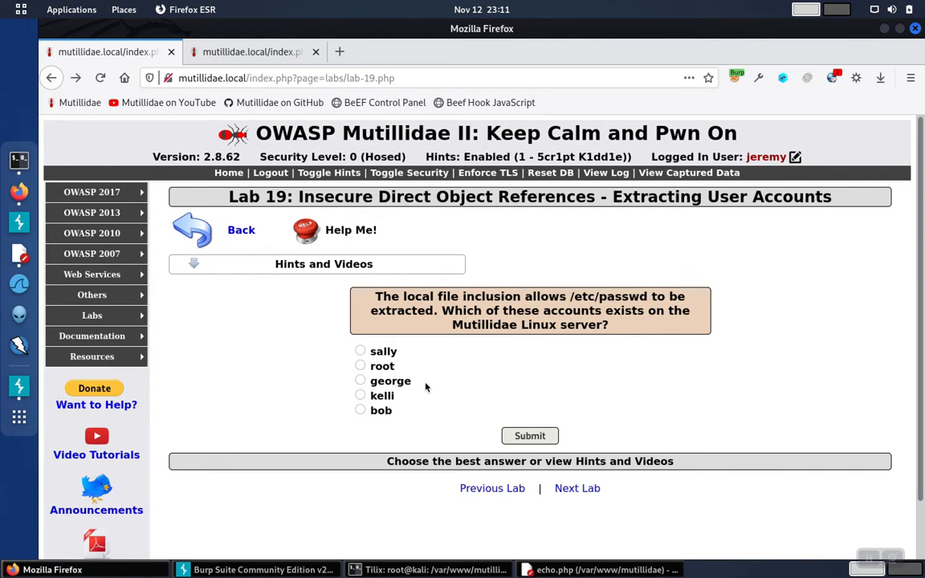
mouse_move(557, 329)
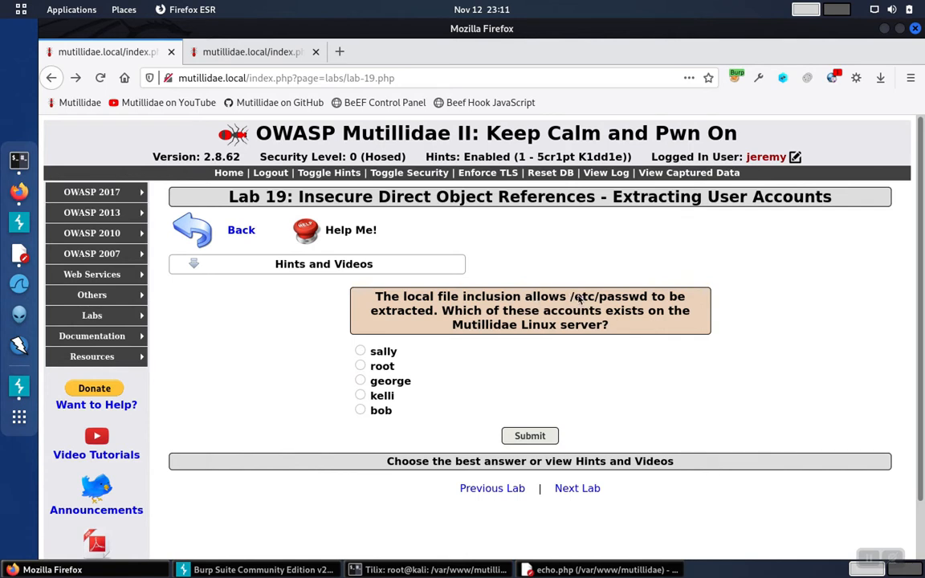
mouse_move(632, 295)
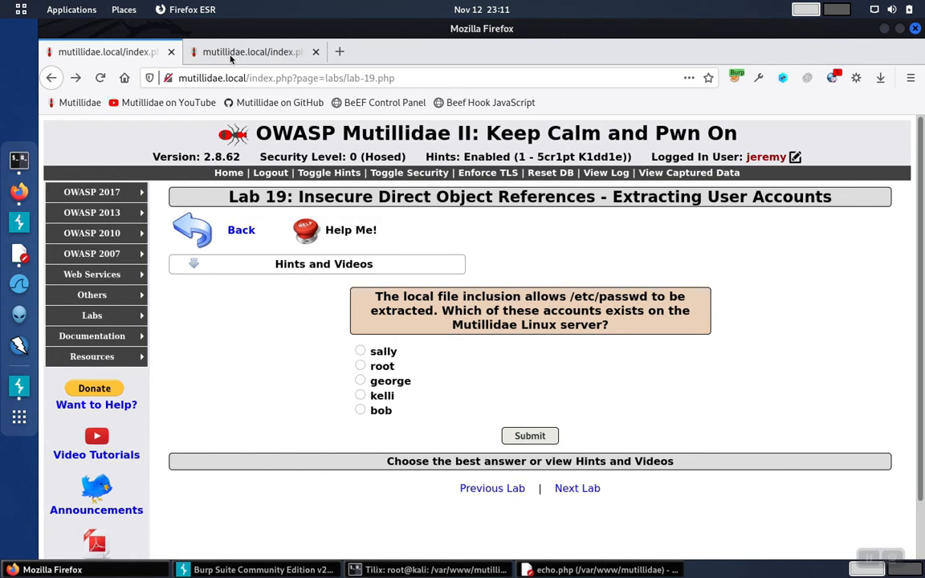
mouse_move(251, 57)
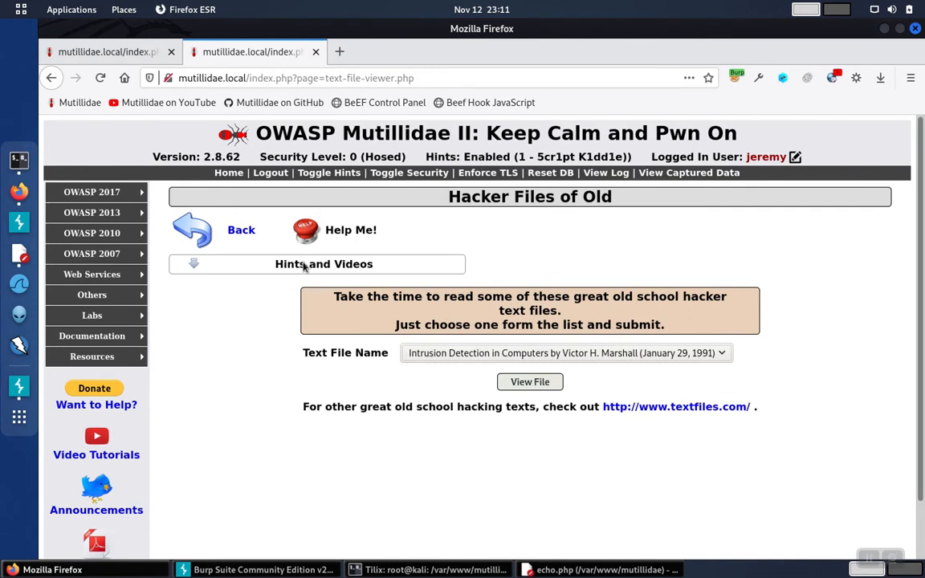
mouse_move(530, 260)
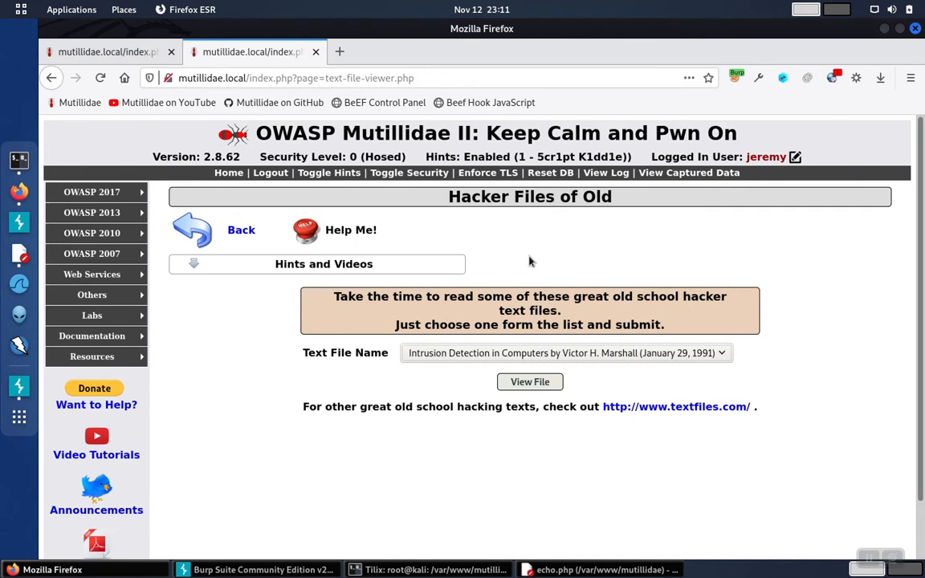
mouse_move(338, 363)
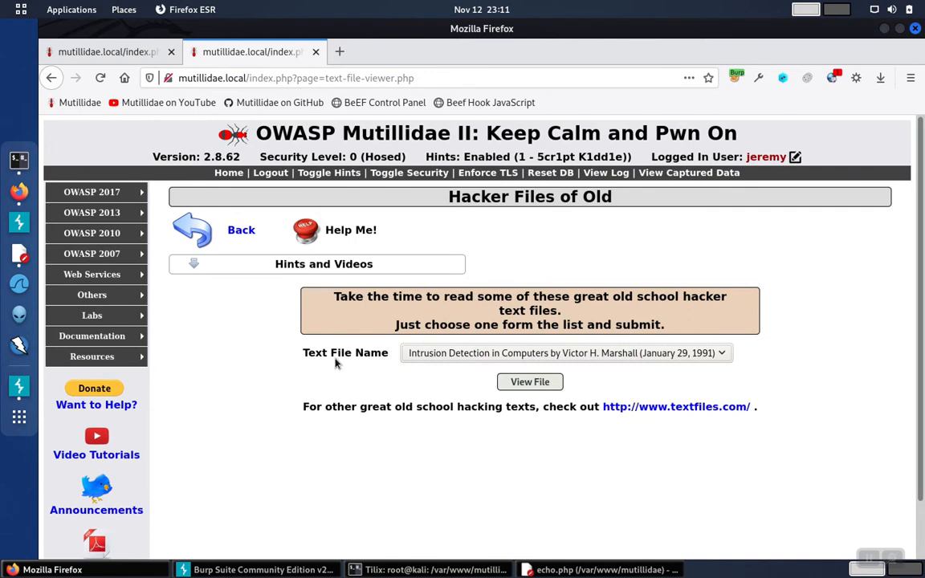
mouse_move(353, 289)
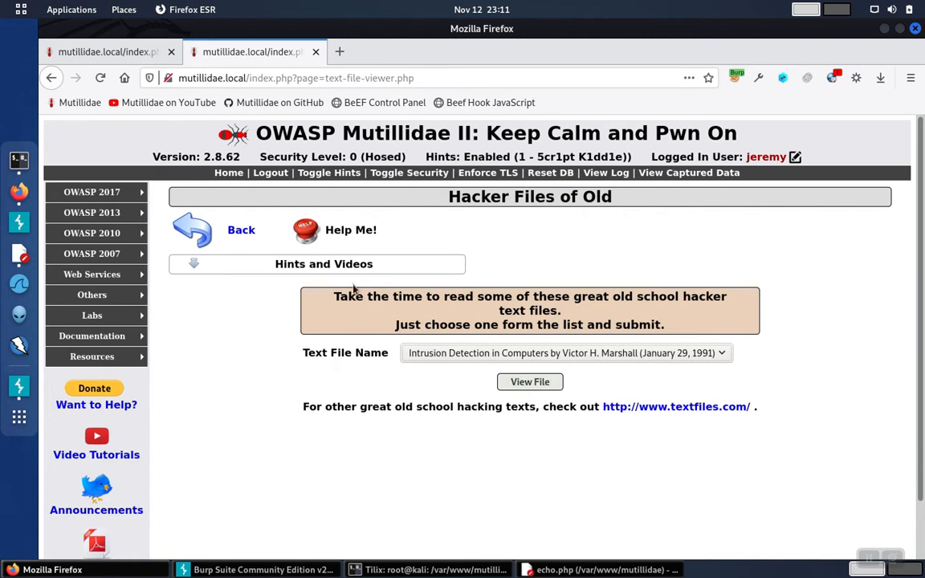
mouse_move(319, 311)
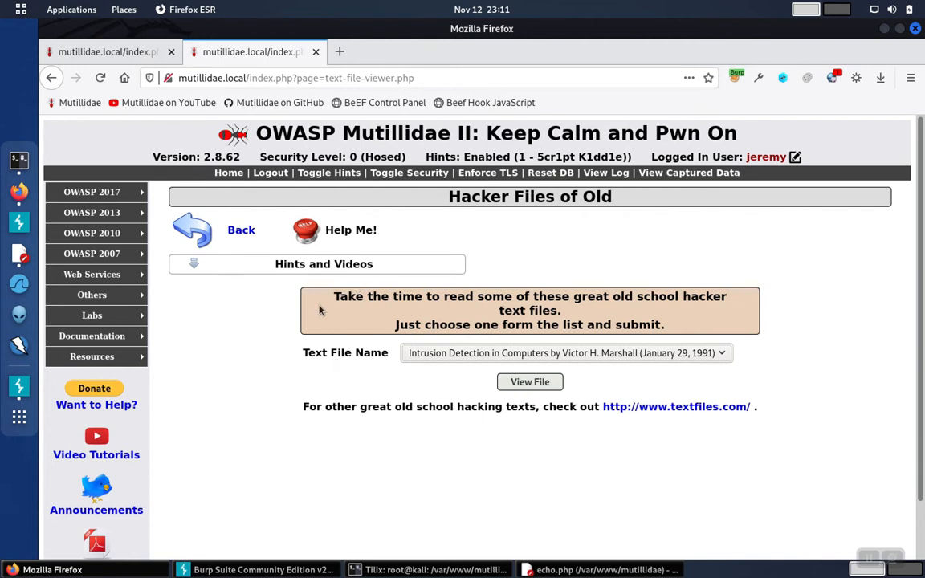
mouse_move(469, 373)
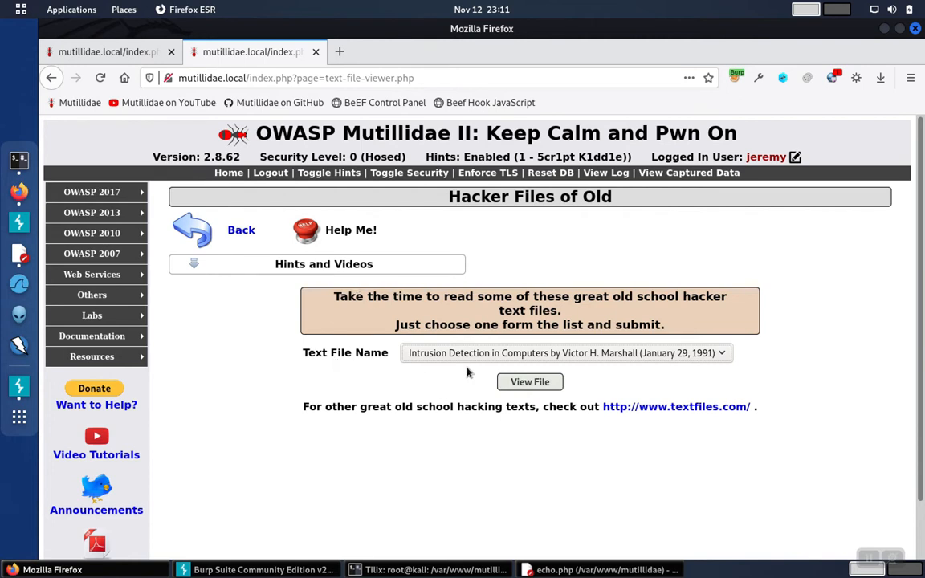
mouse_move(439, 372)
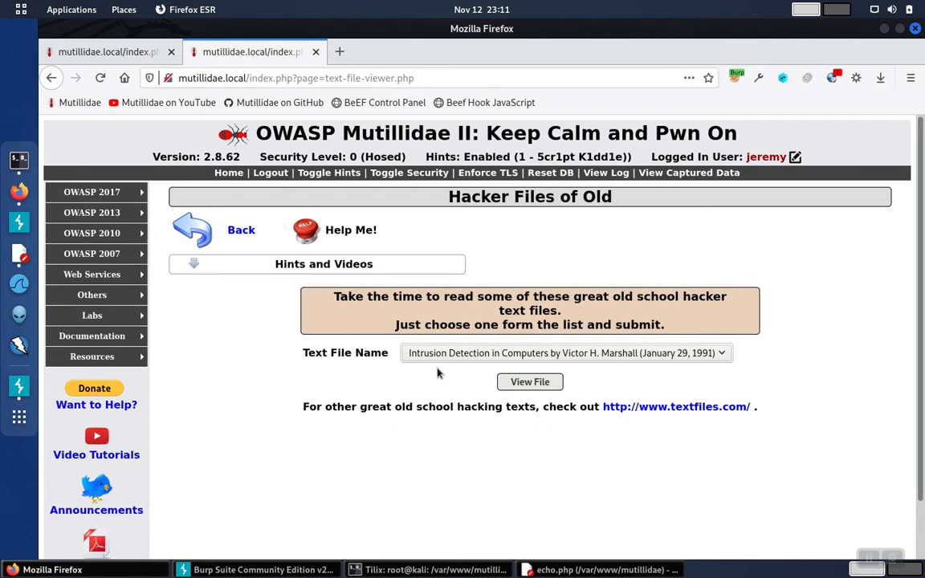
View the Intrusion Detection in Computers file chosen from the Text File Name list.
left_click(562, 354)
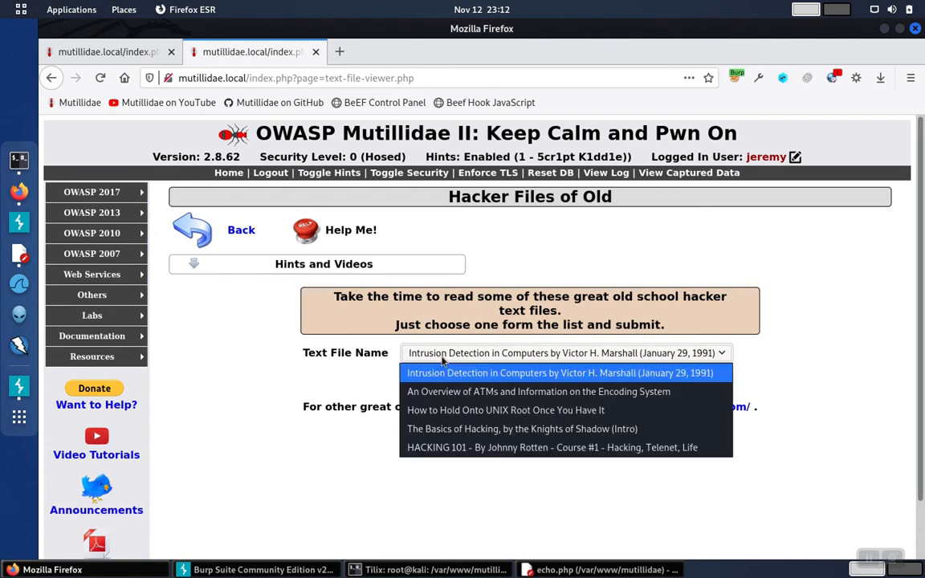
left_click(559, 372)
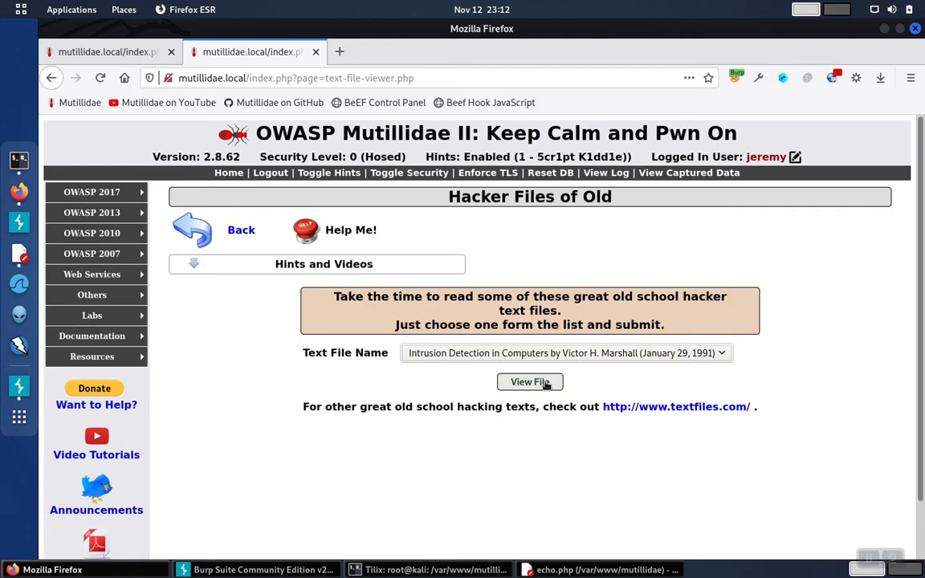
left_click(530, 383)
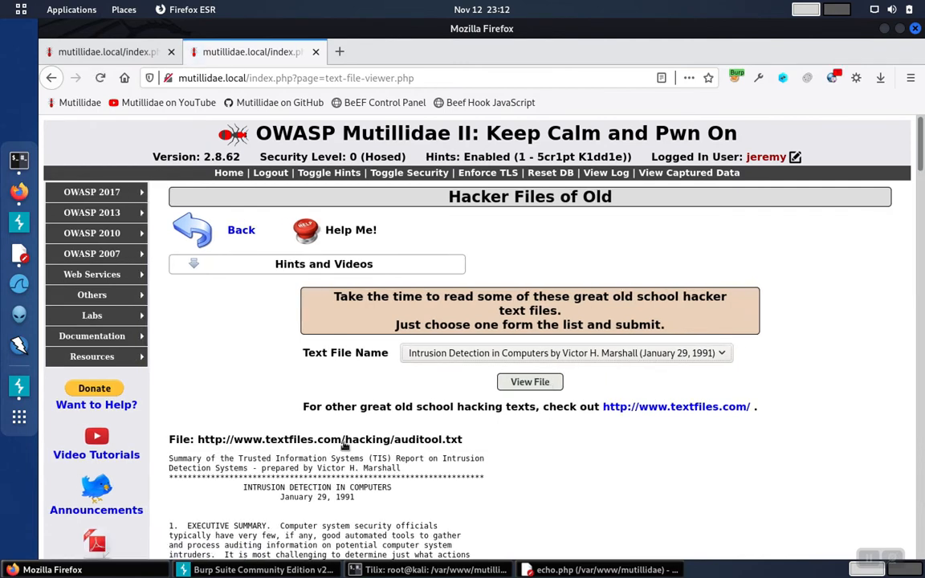
mouse_move(347, 495)
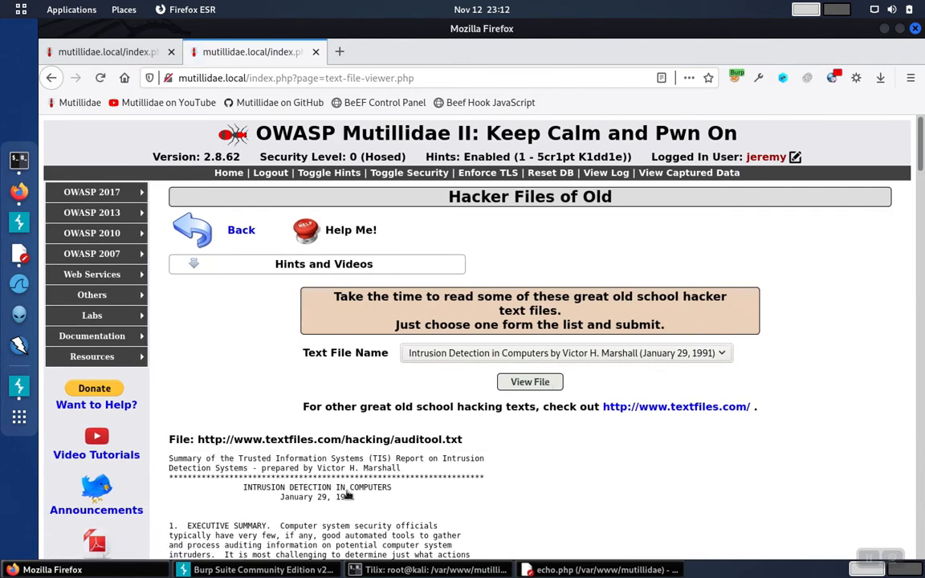
mouse_move(394, 453)
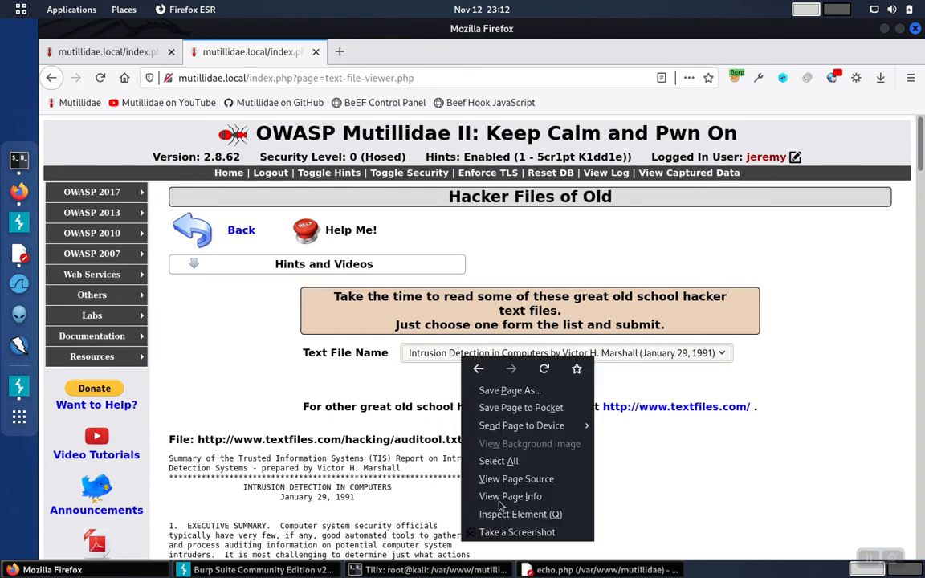
Edit the first option's value to /etc/passwd in the inspector, then dismiss DevTools.
left_click(520, 514)
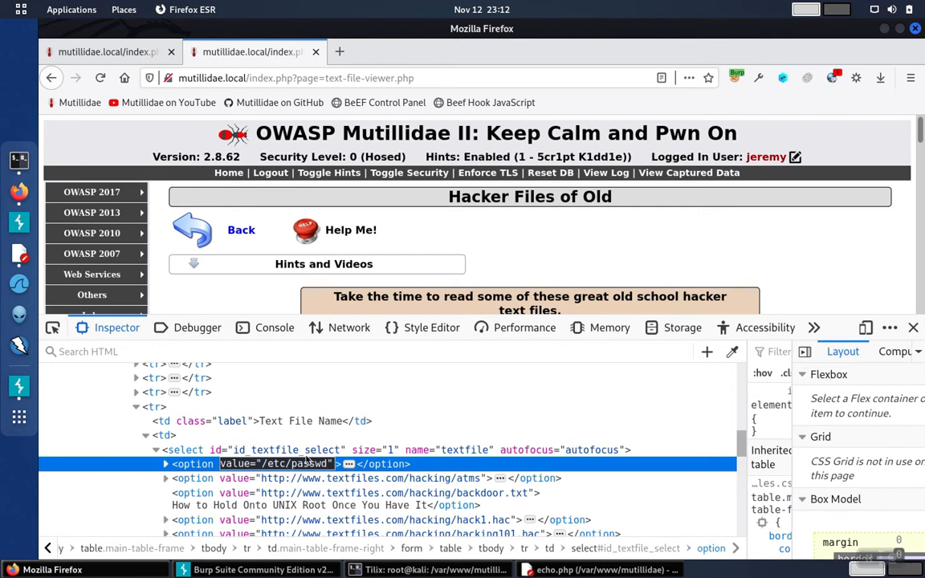
mouse_move(344, 466)
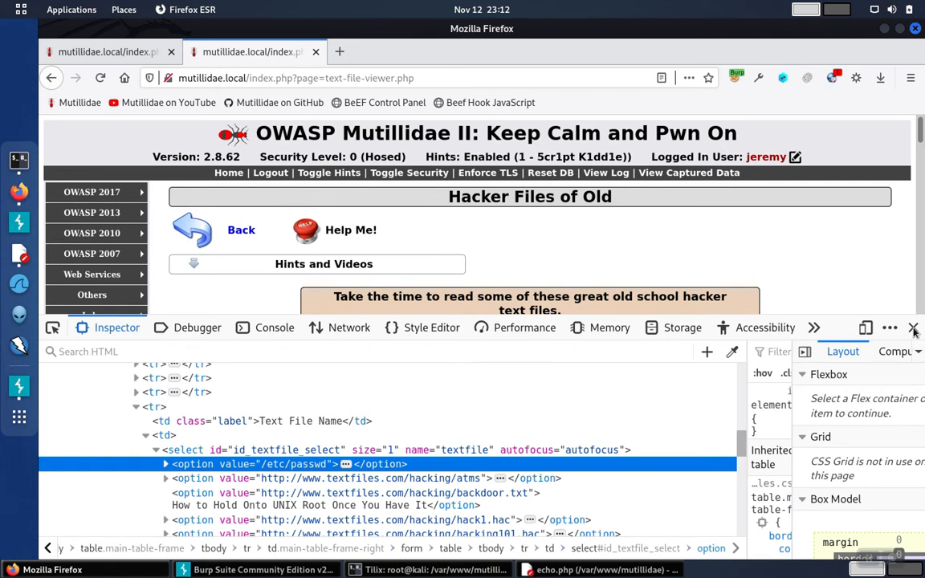
left_click(912, 327)
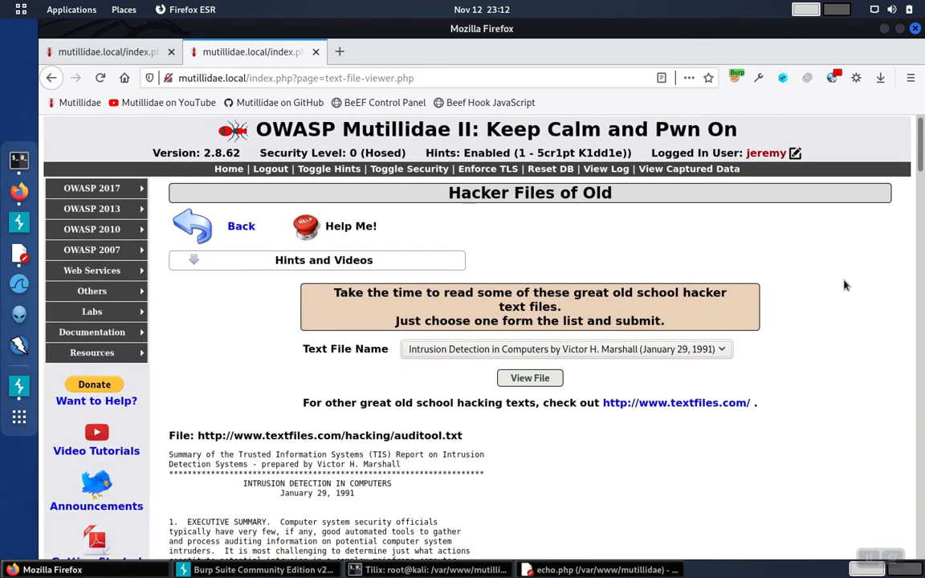
Load the tampered entry so the viewer shows /etc/passwd and pick out 'root' on its first line.
scroll("down", 3)
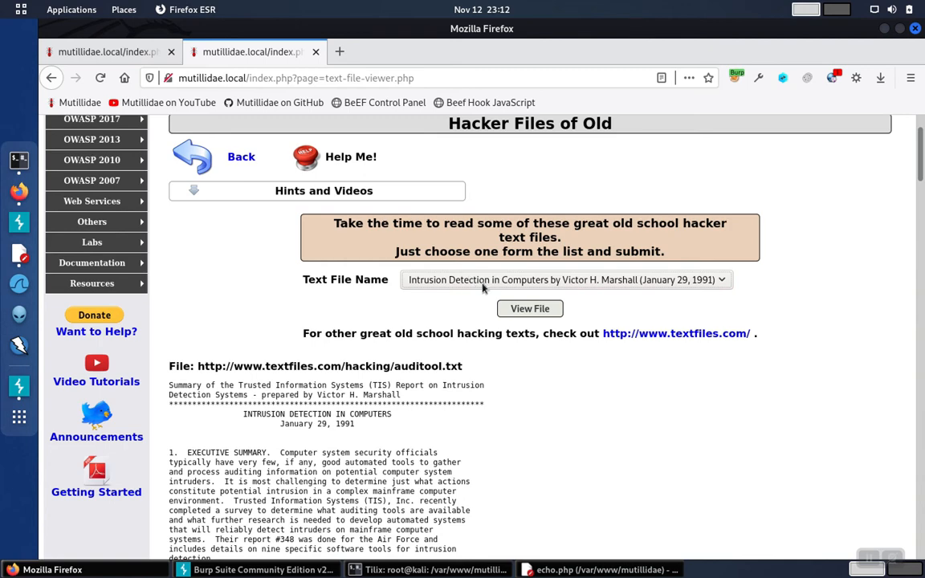
left_click(530, 309)
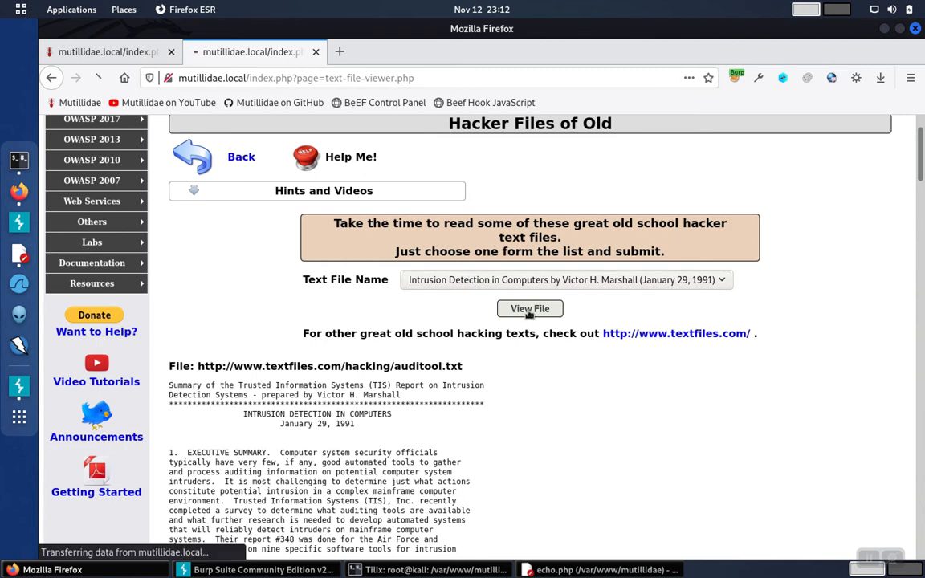
left_click(530, 309)
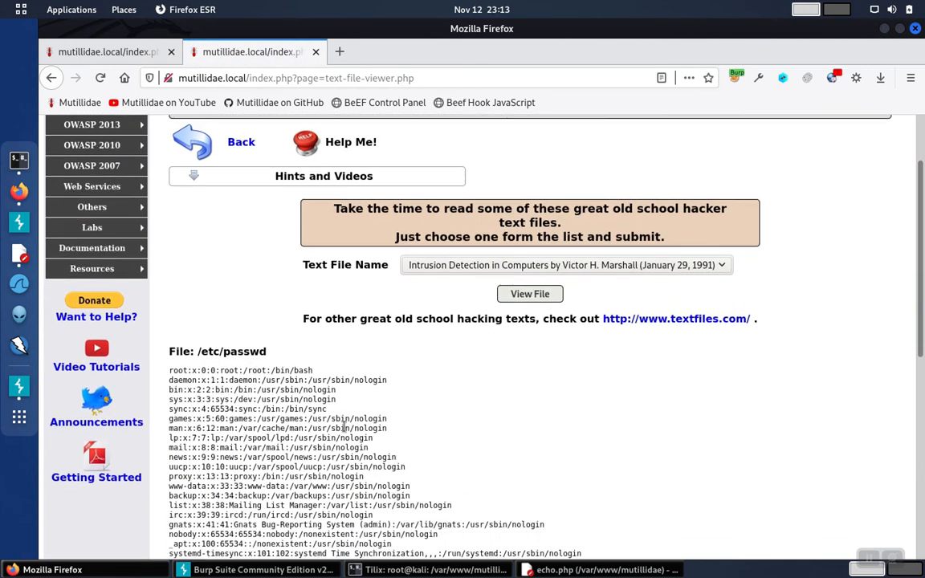
scroll("down", 3)
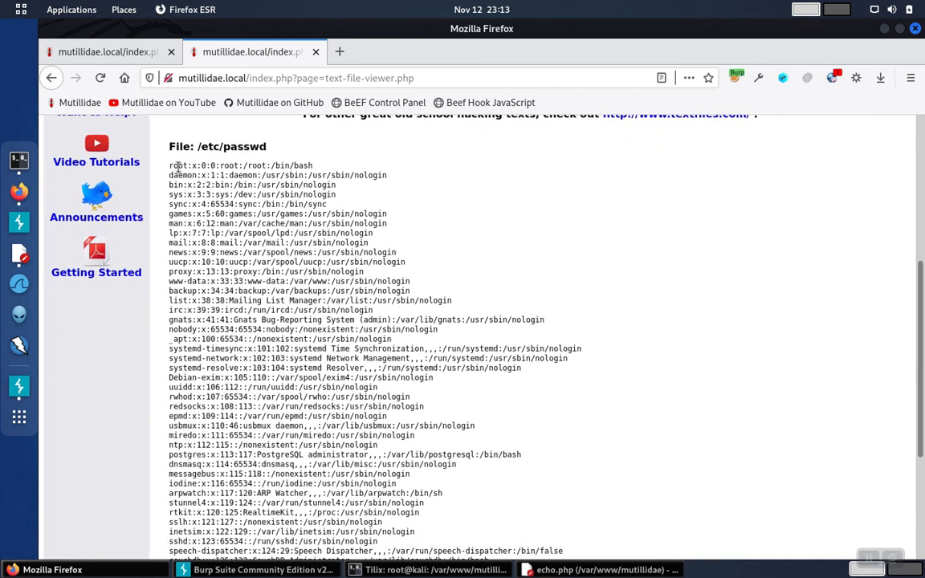
double_click(176, 165)
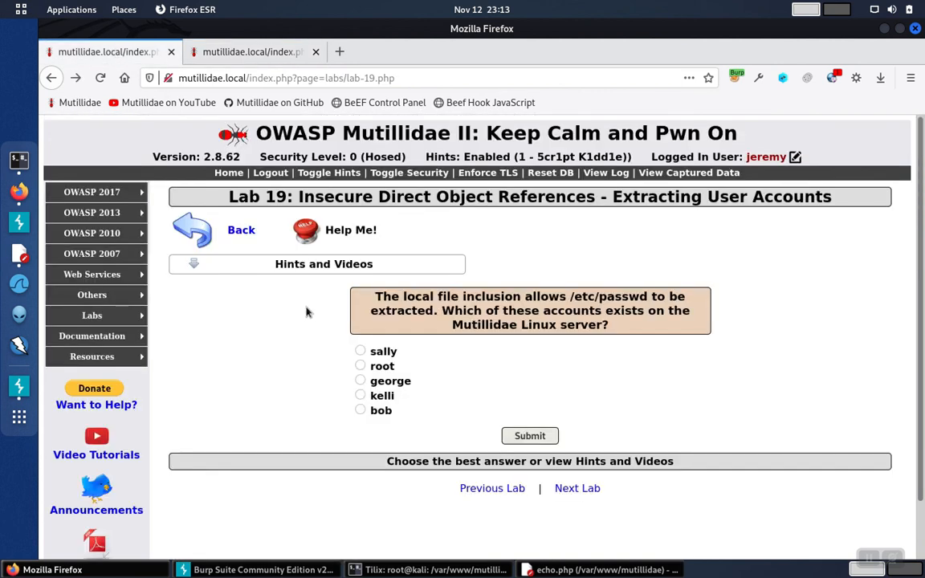
Submit 'root' as the Lab 19 answer and have it marked Correct.
left_click(360, 366)
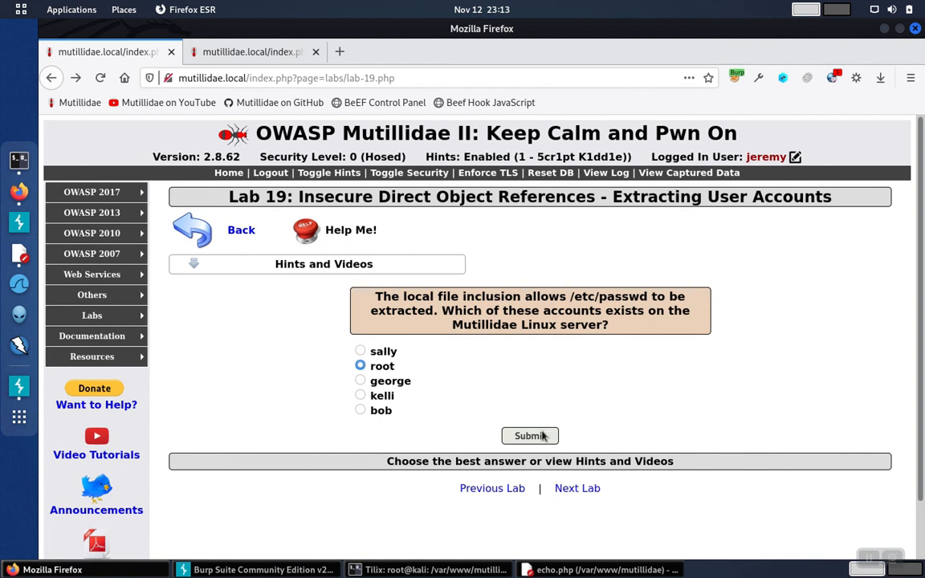
left_click(530, 436)
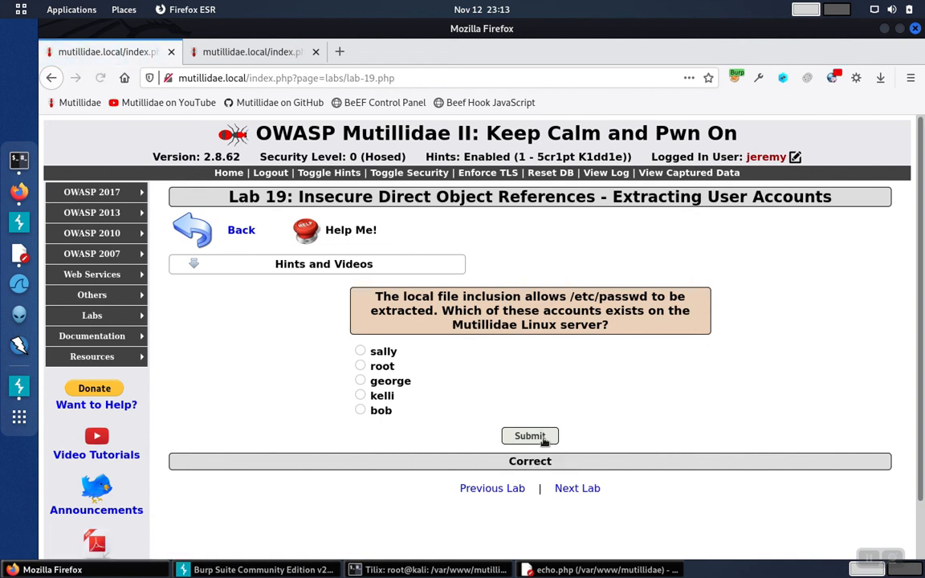
mouse_move(677, 373)
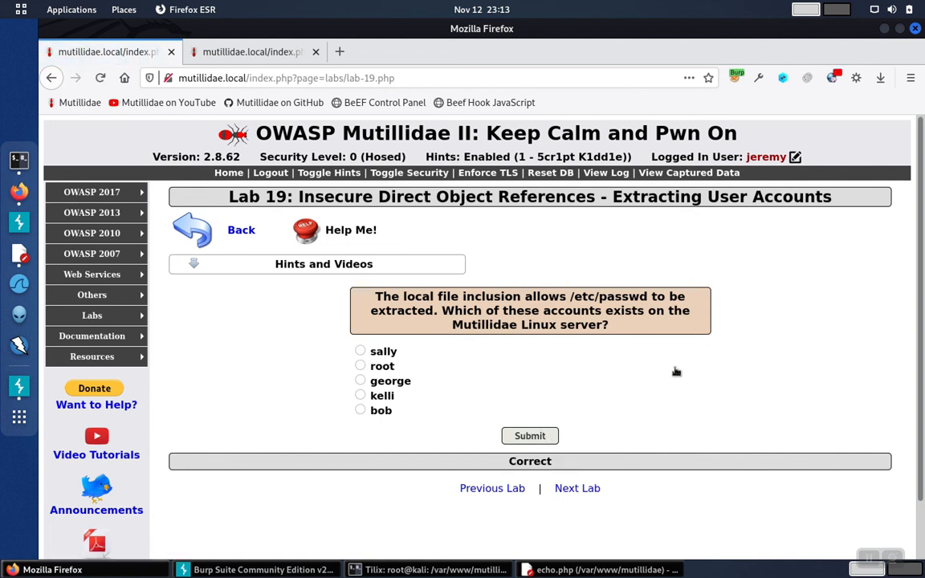